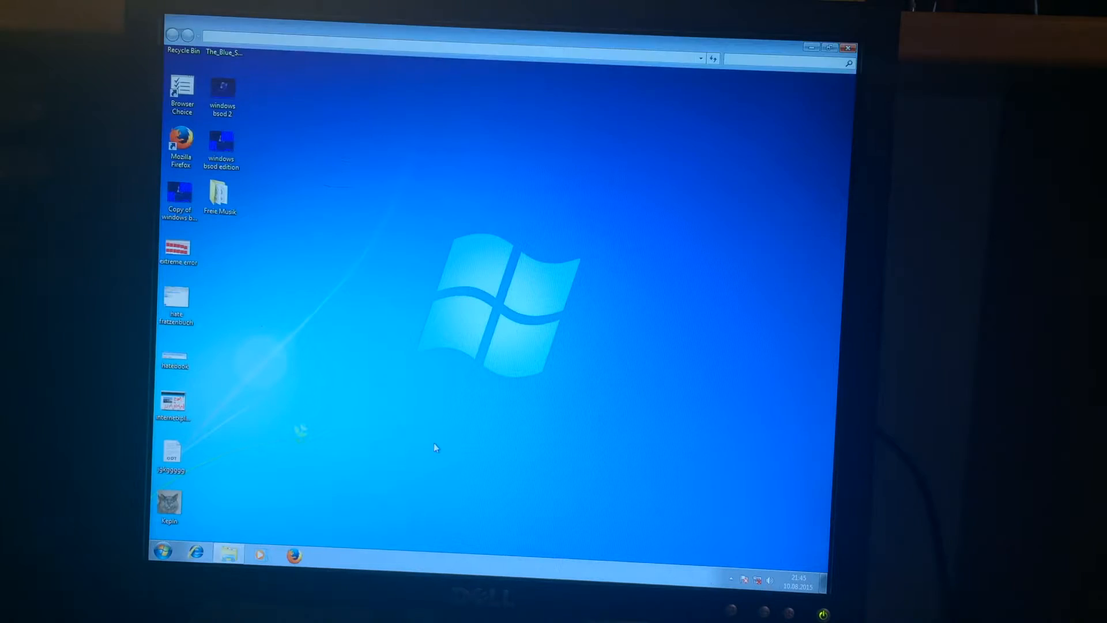
# Show the Libraries view listing the Documents, Music, Pictures and Videos libraries
pyautogui.click(228, 552)
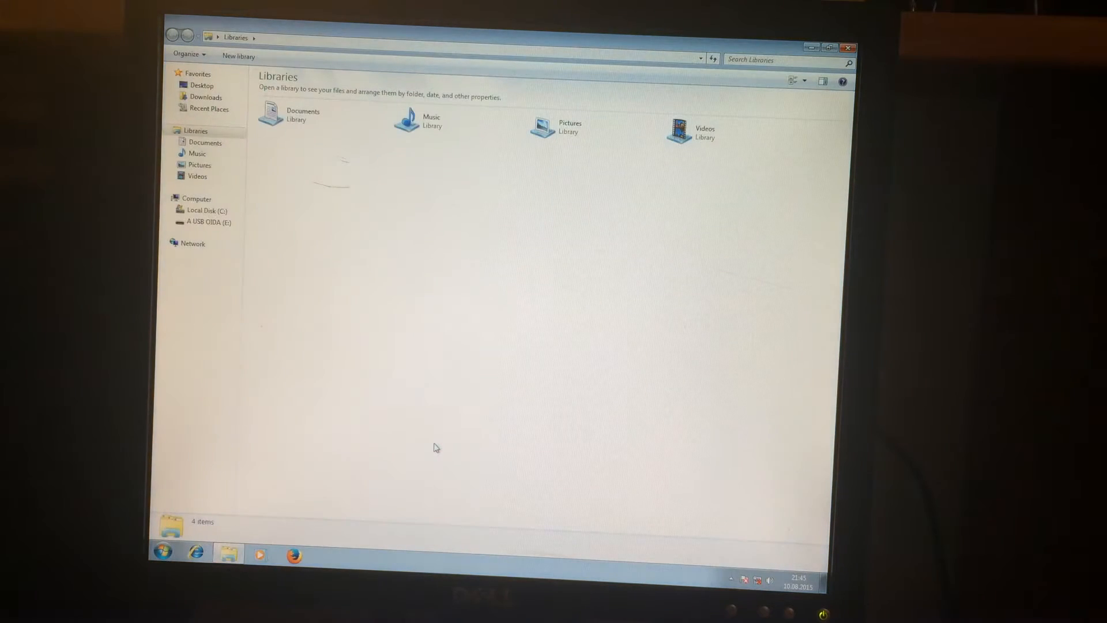
pyautogui.moveTo(246, 243)
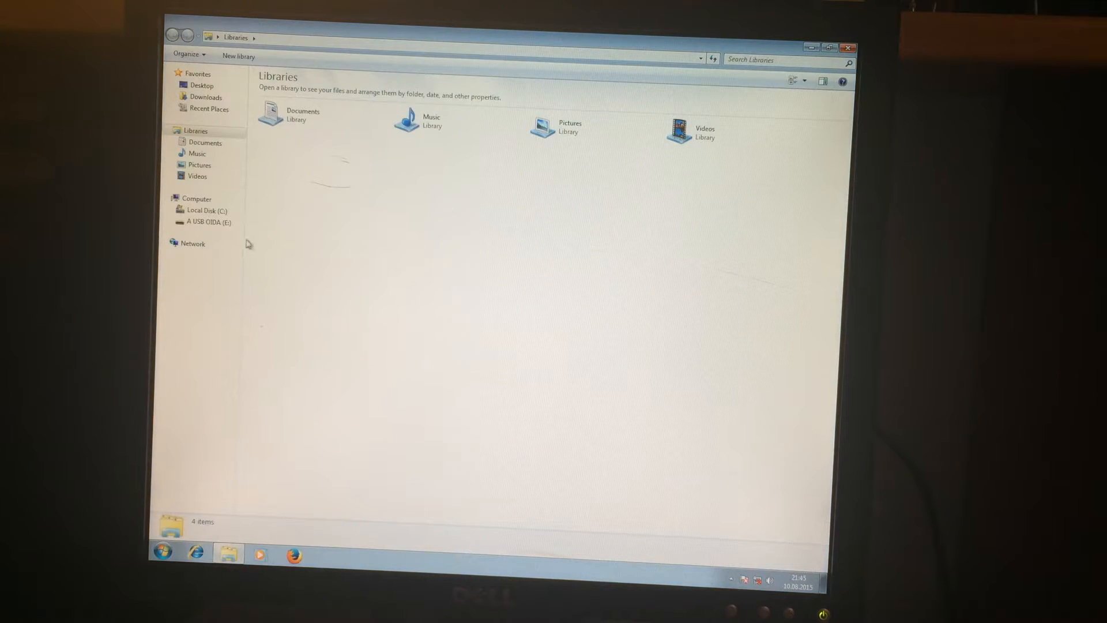